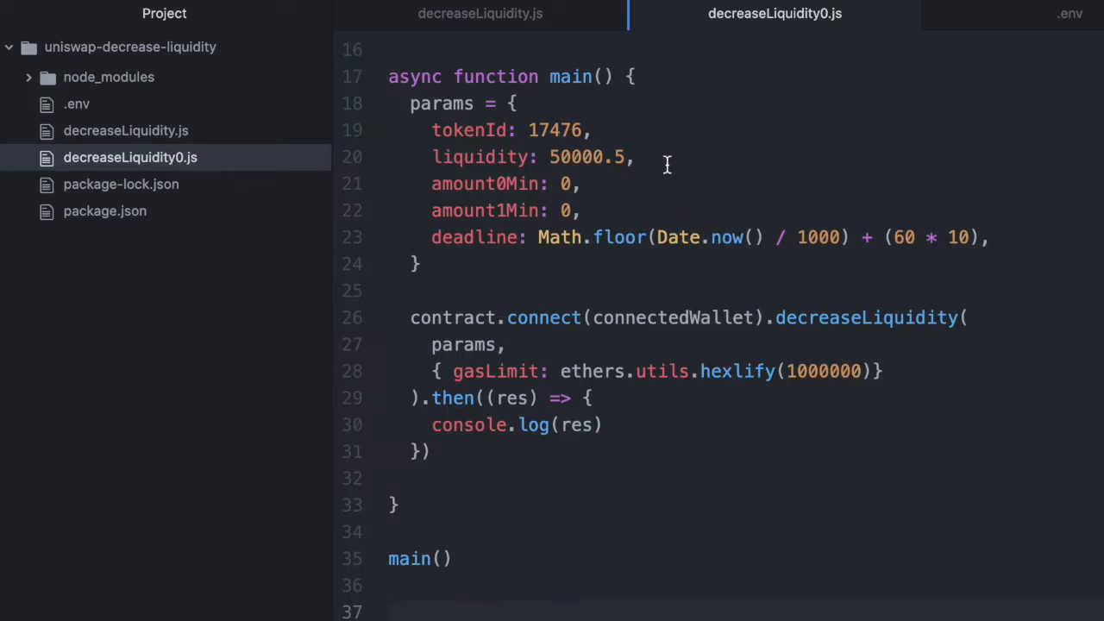
Add a trailing '// wei' comment after the liquidity value 50000.5
click(641, 157)
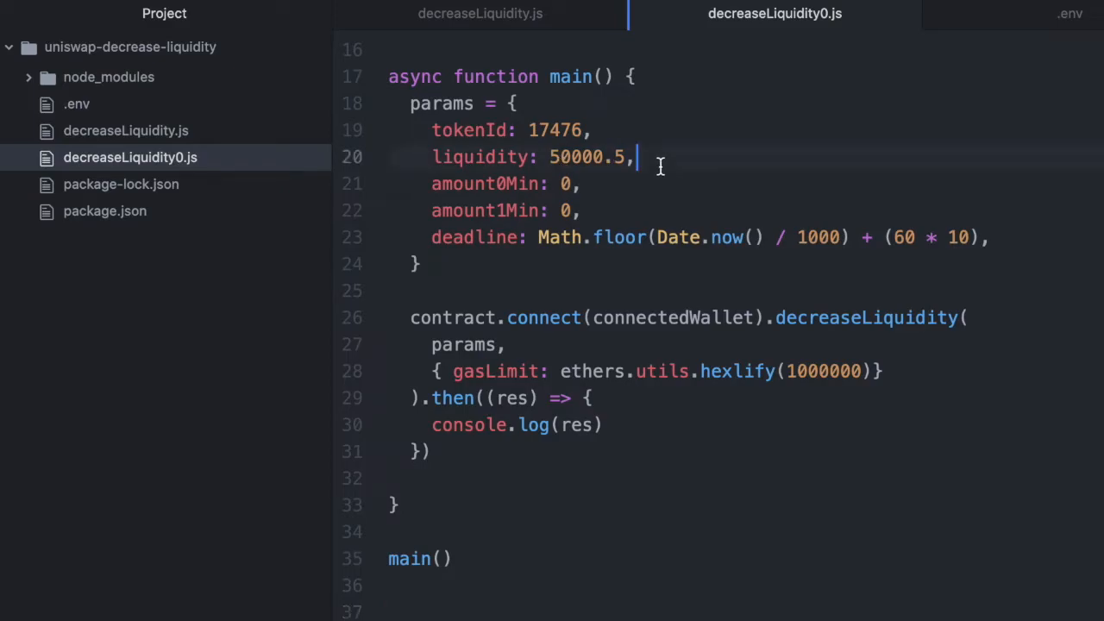
text(// wei)
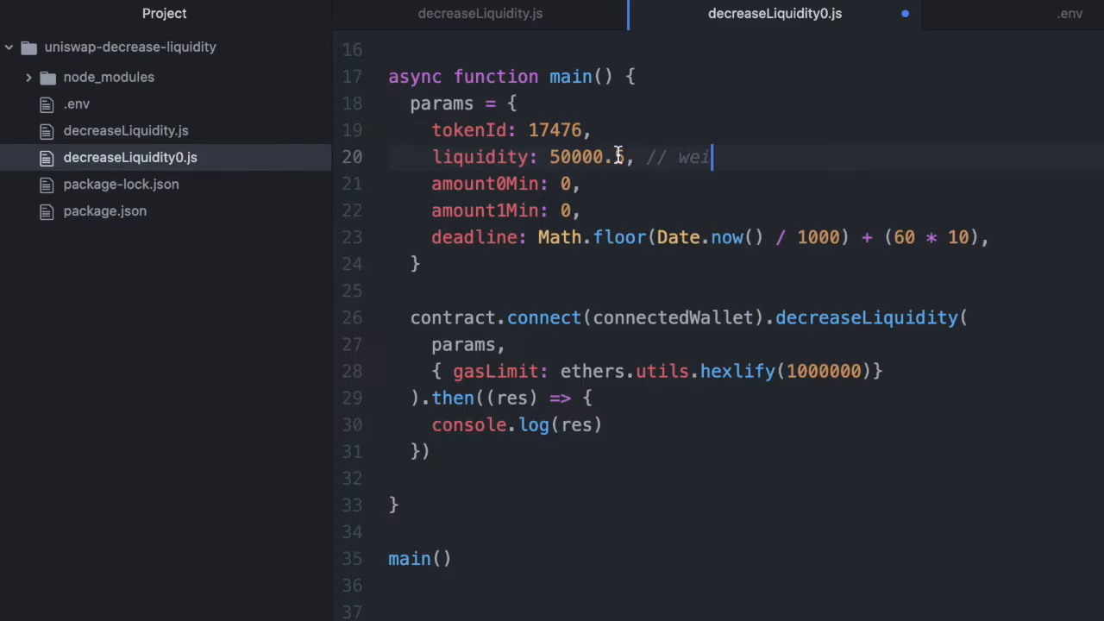
text(5)
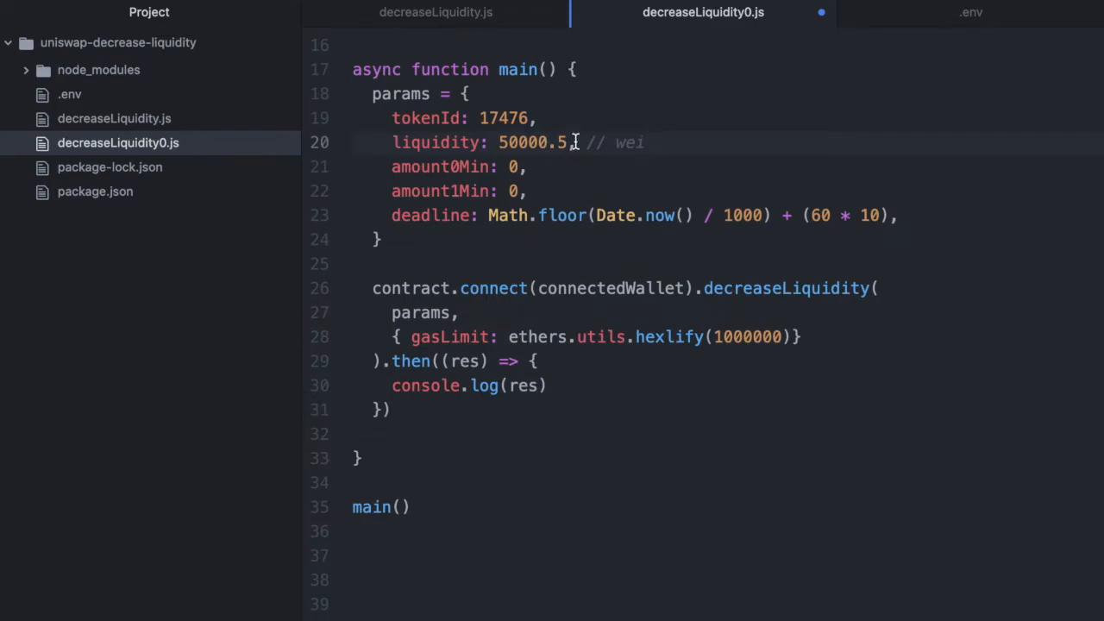
Wrap the liquidity value as parseInt(50000.5)
double_click(535, 142)
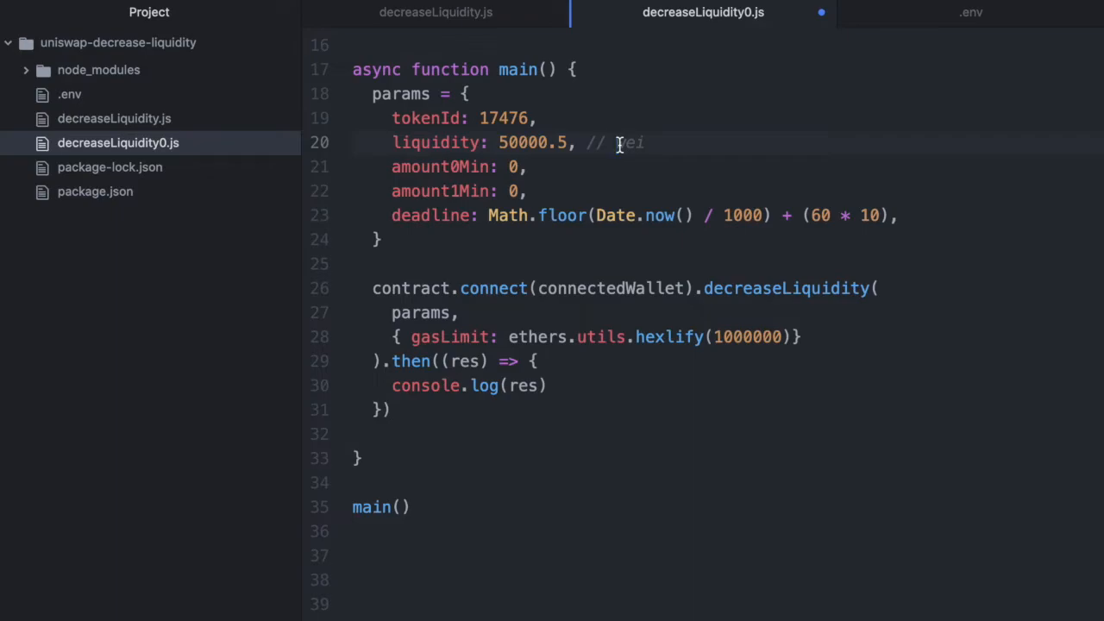
mouse_move(500, 143)
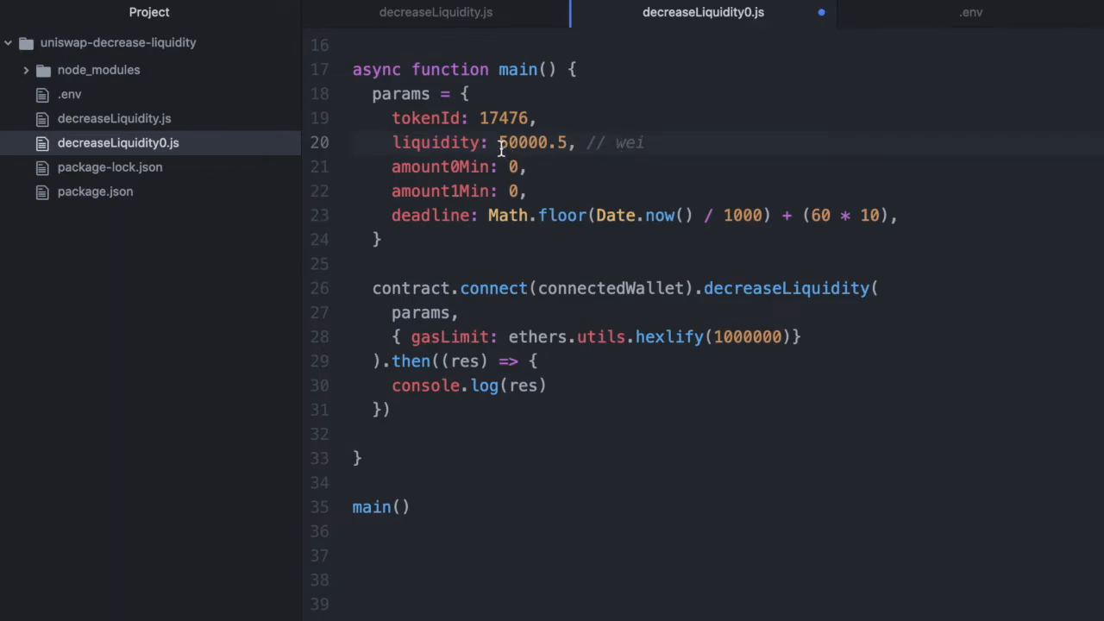
text(parseInt()
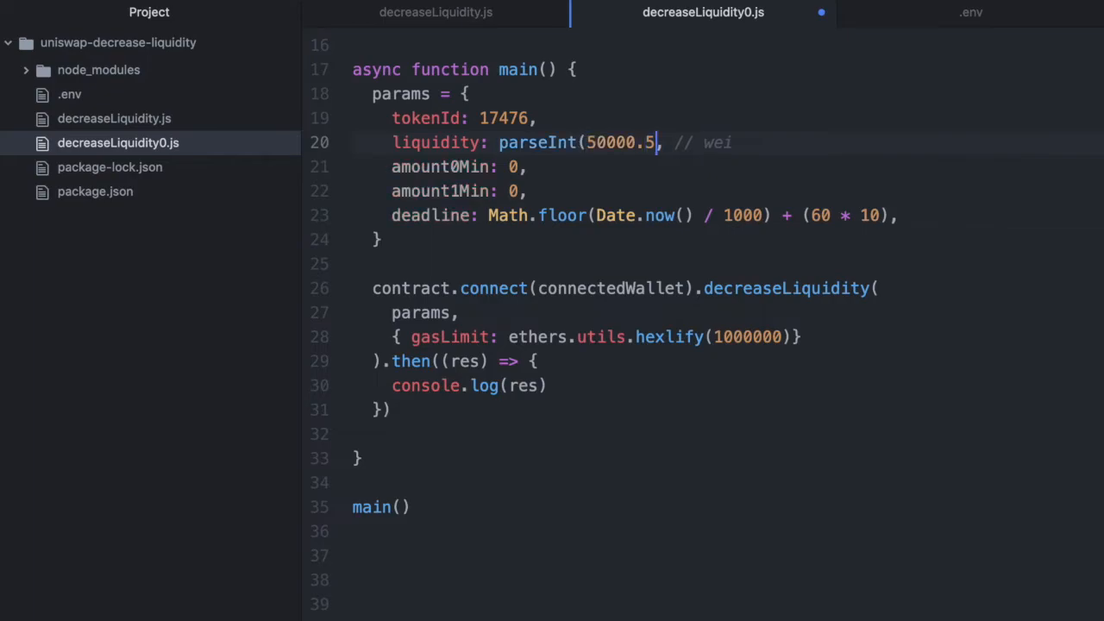
text())
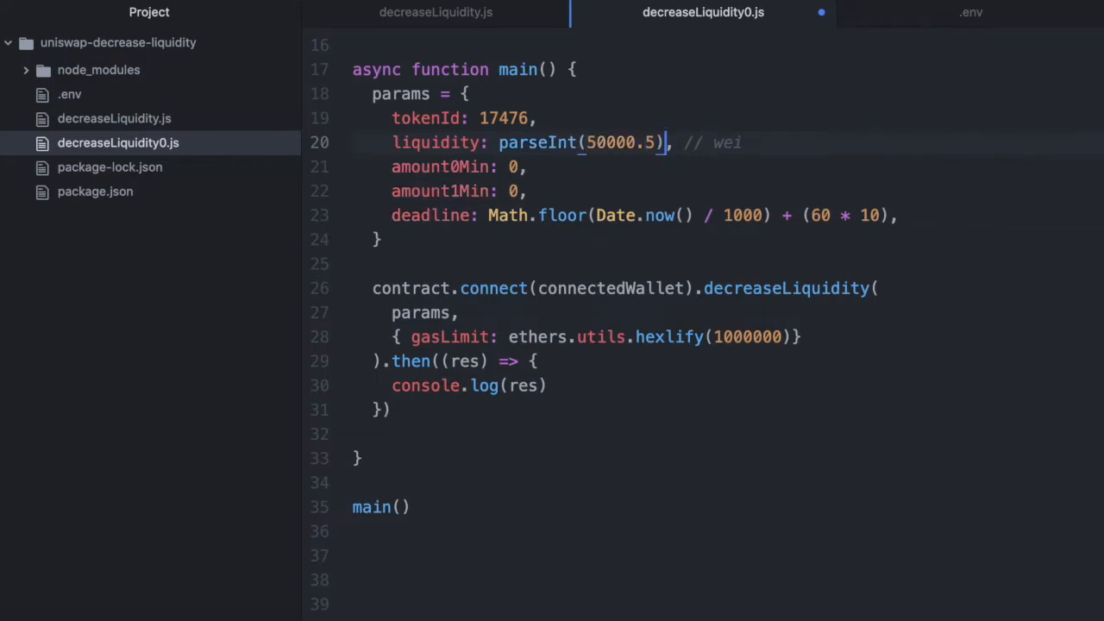
mouse_move(657, 168)
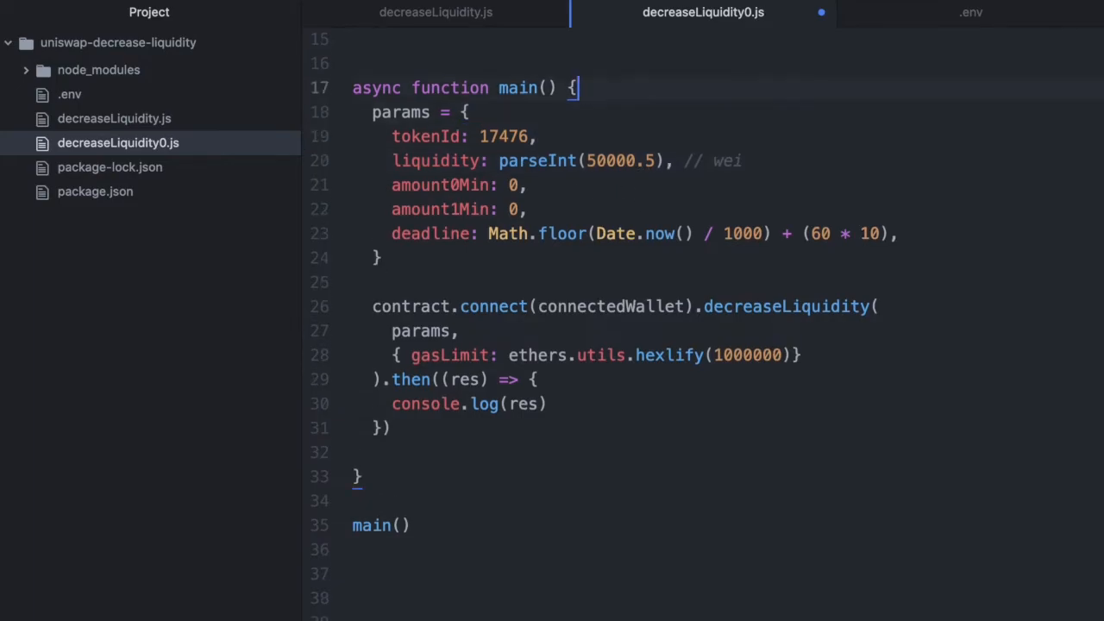
Insert a blank line in main and replace parseInt(50000.5) with (previousNumber / 2)
key(Enter)
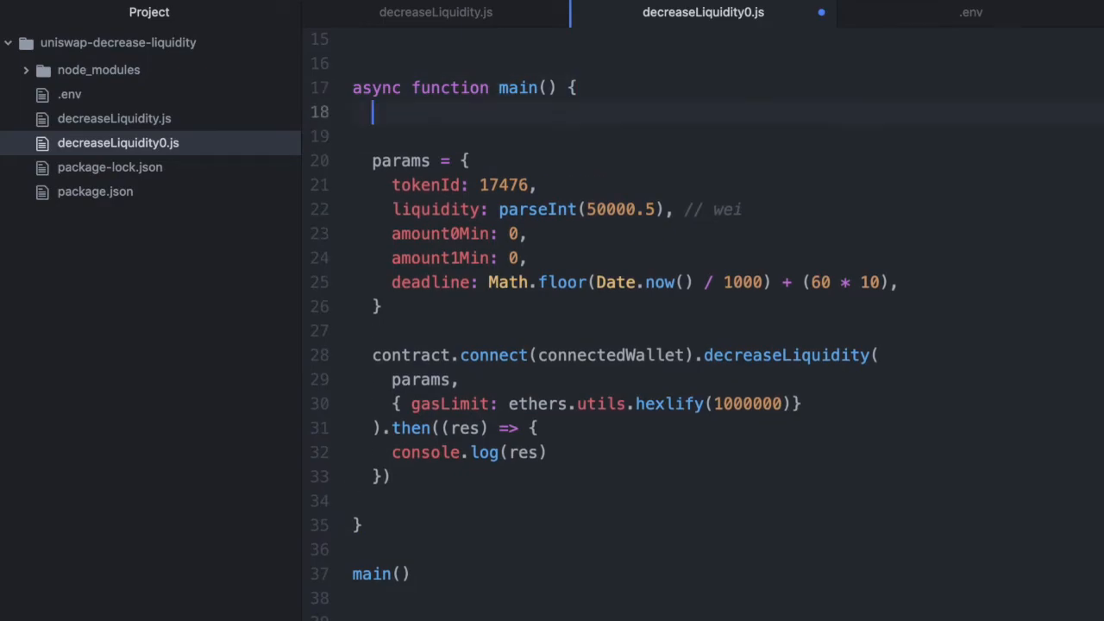
click(498, 208)
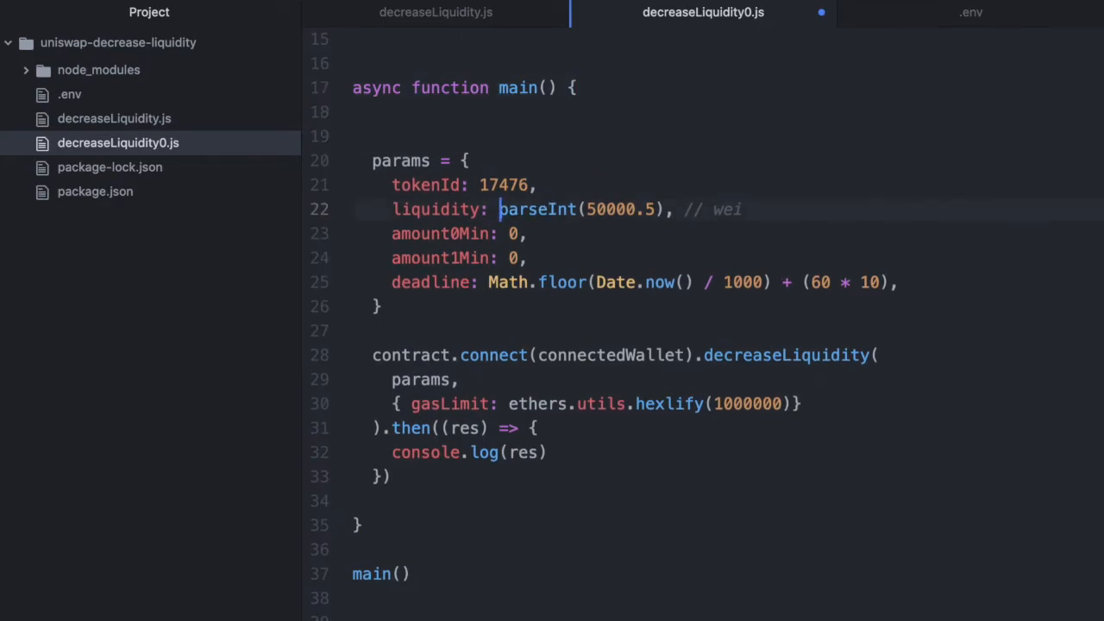
drag(499, 208, 666, 208)
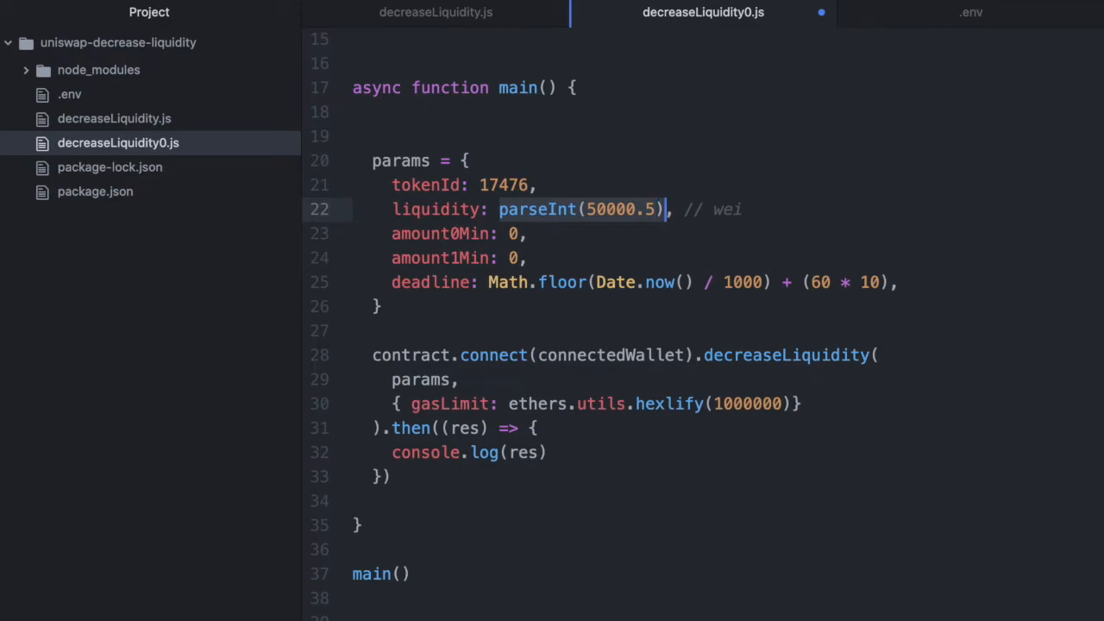
text(previous)
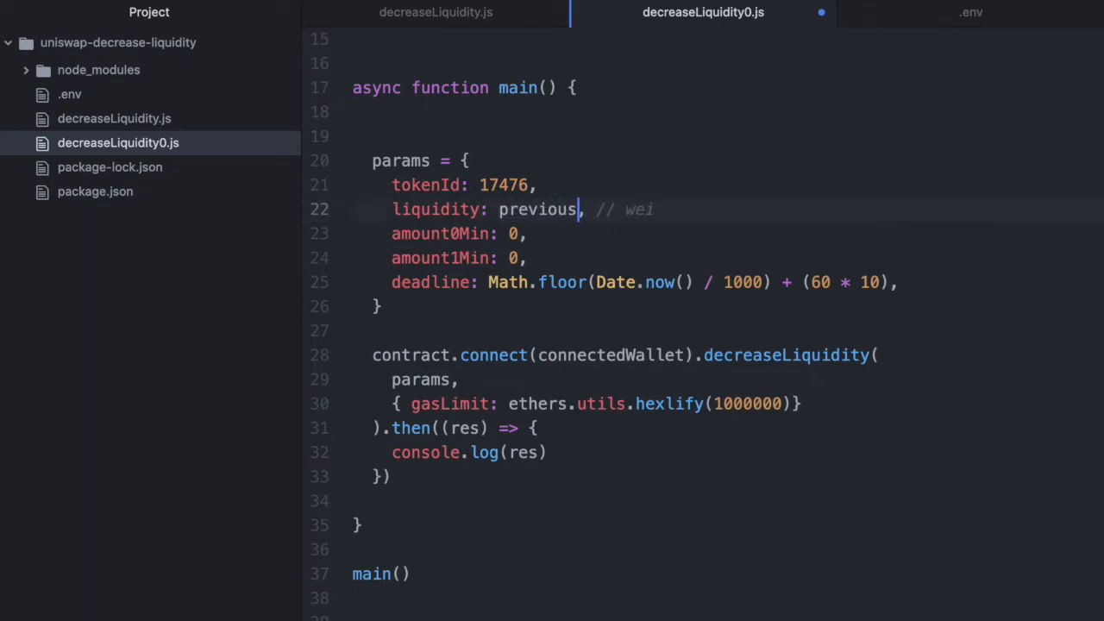
text(Number)
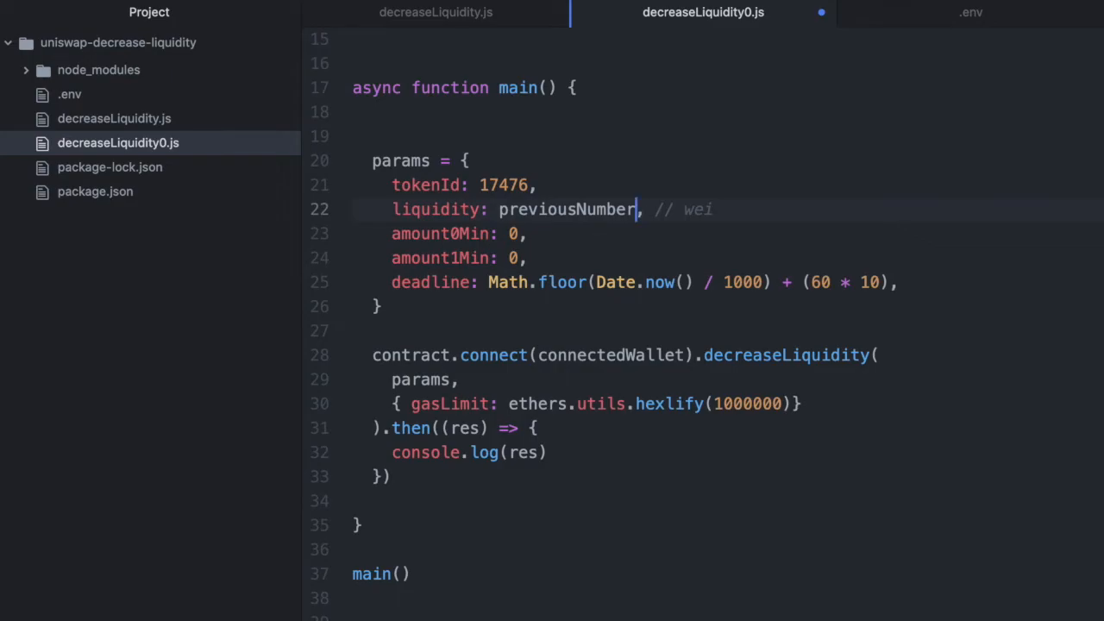
text(/ 2))
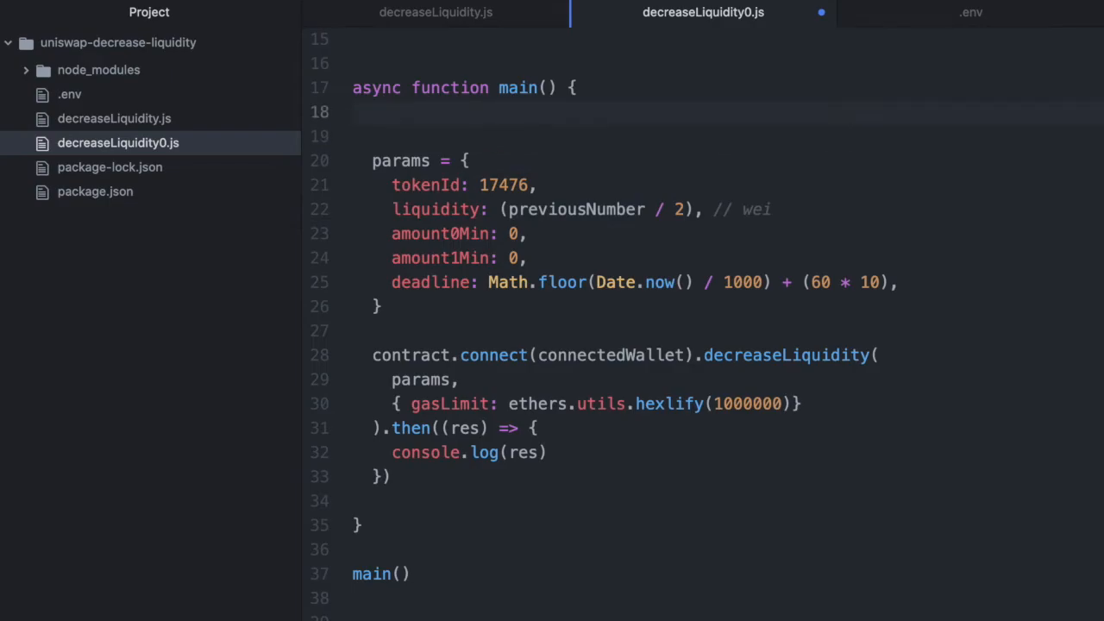
Declare const previousNumber = 1001 on the new line atop main
text(const)
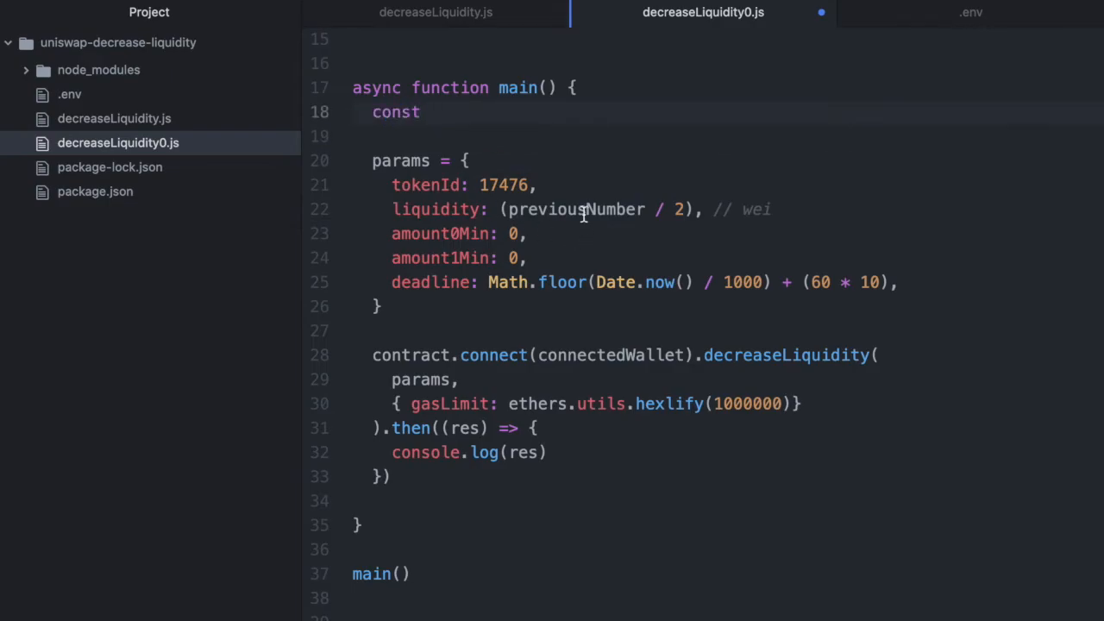
text(previousNumber)
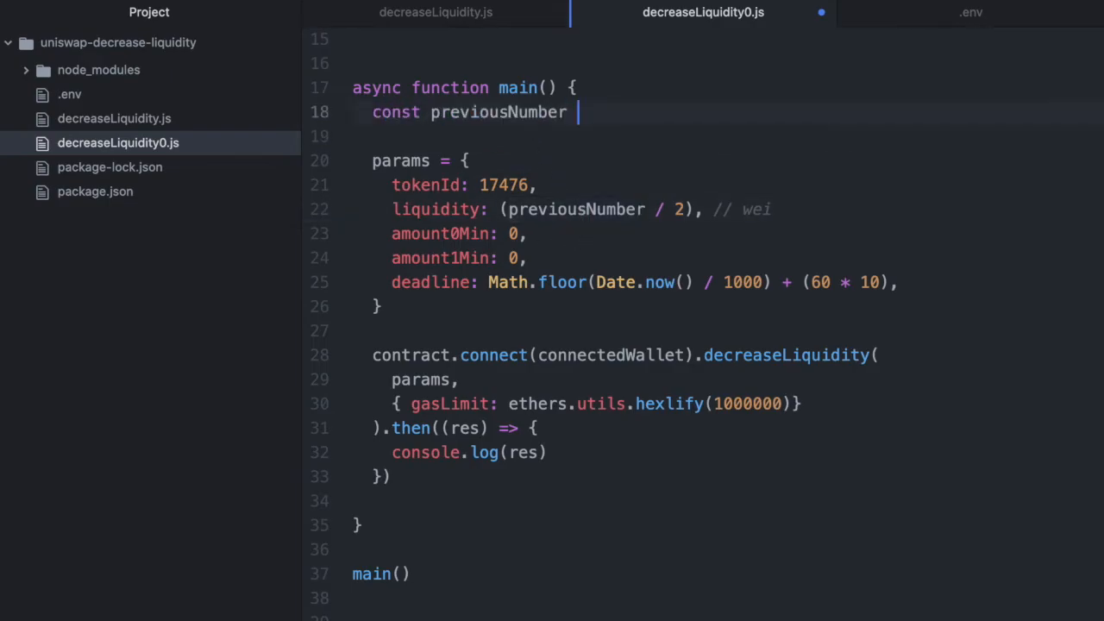
text(= 100)
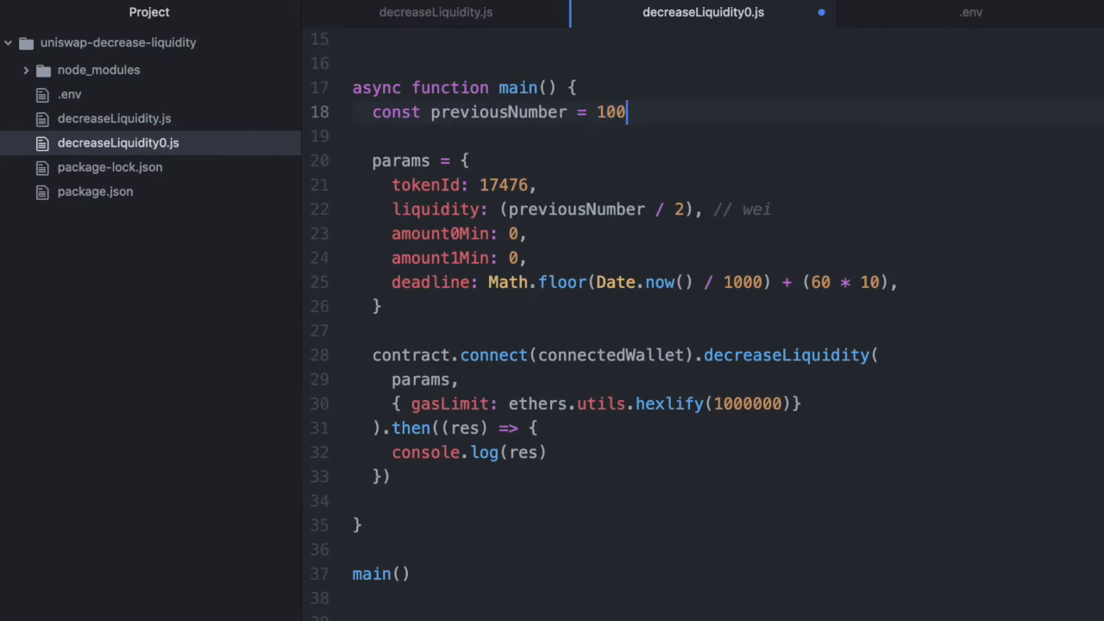
text(1)
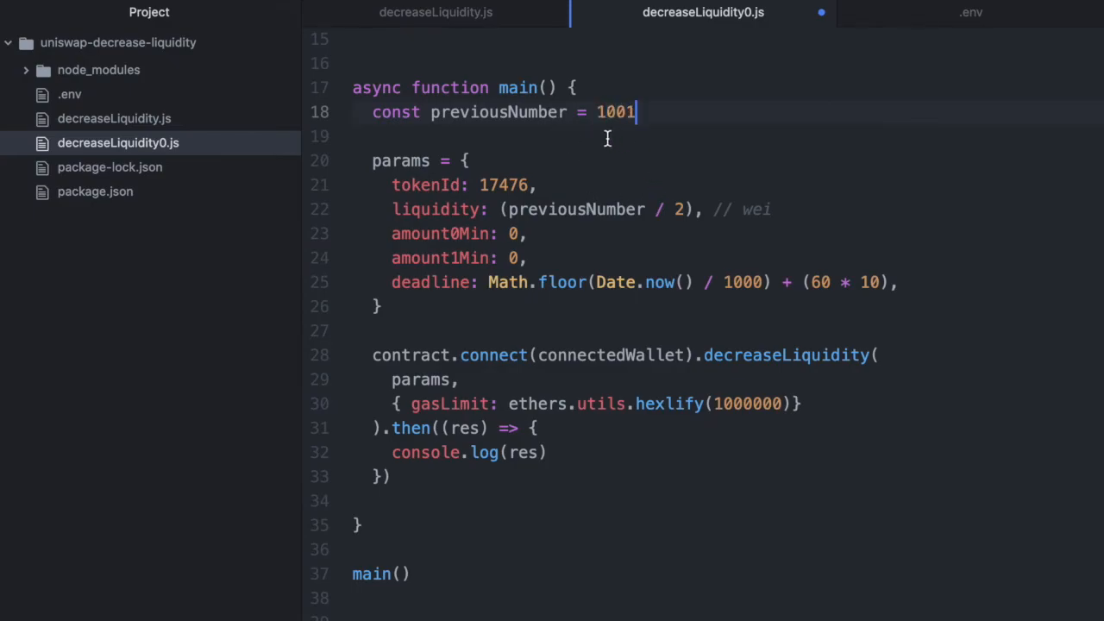
mouse_move(632, 136)
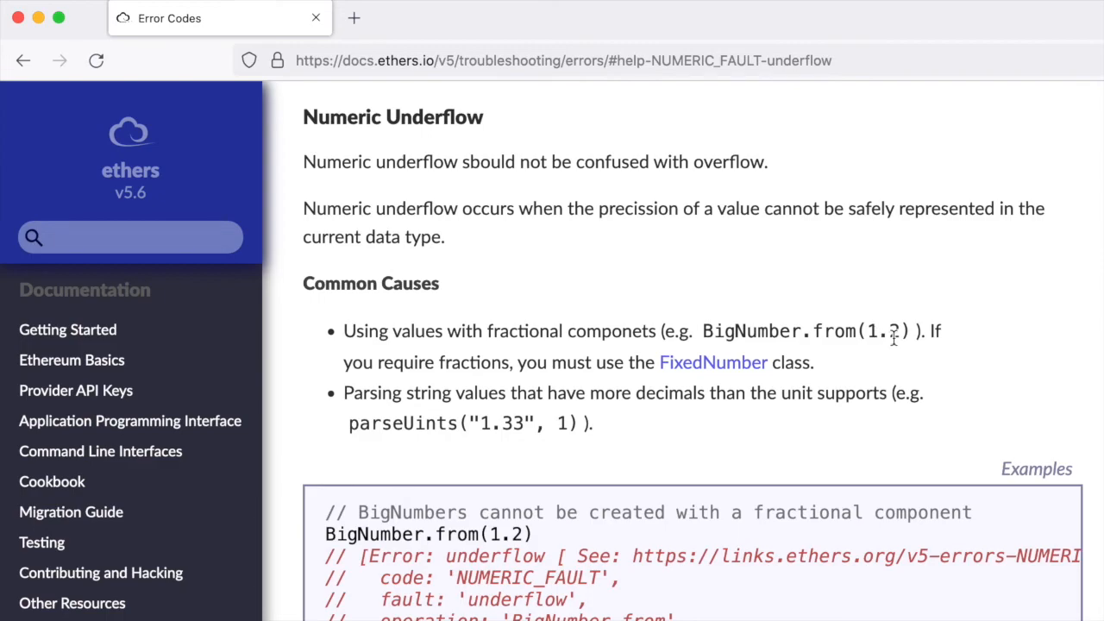
mouse_move(626, 425)
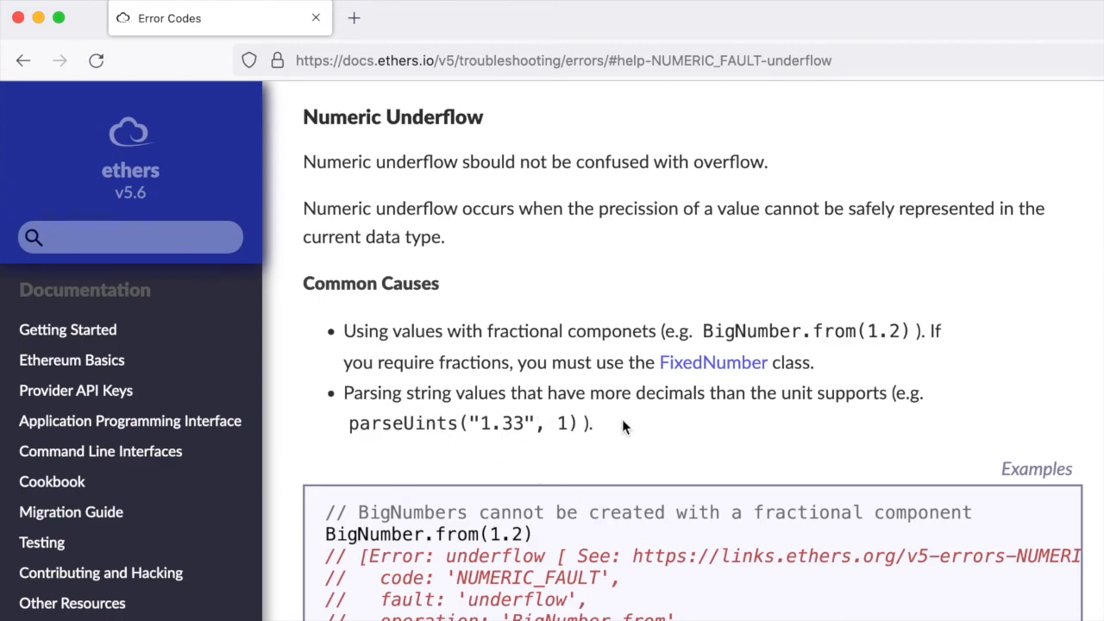
mouse_move(860, 417)
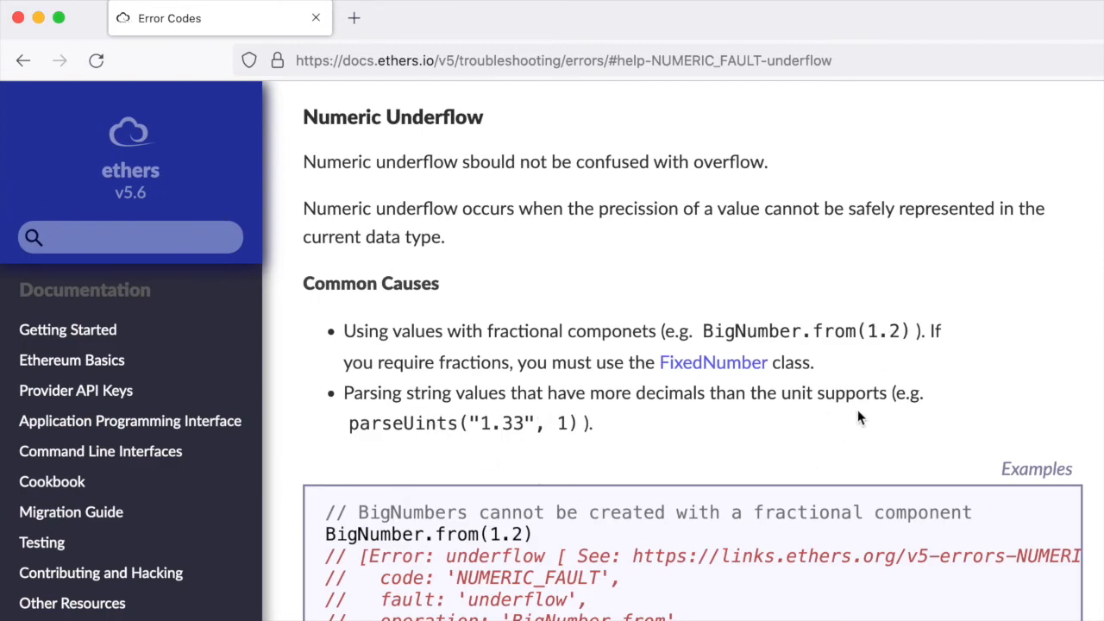